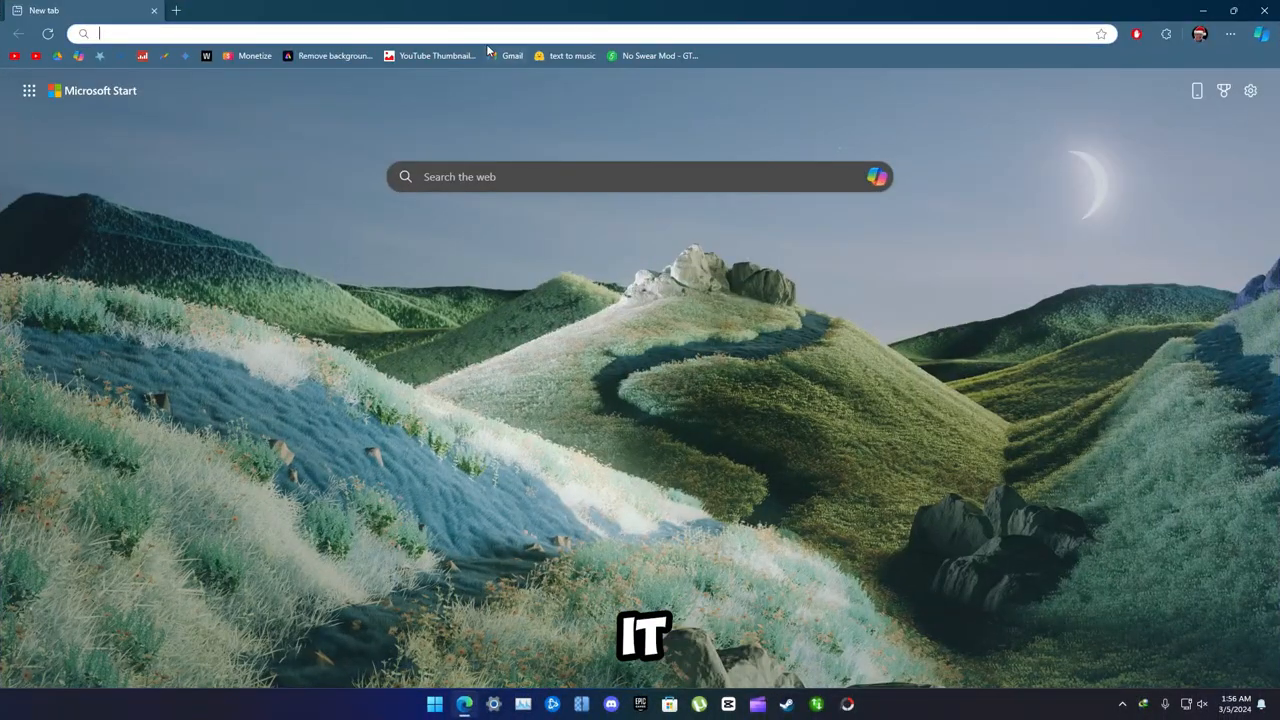
Search Google for 'gta 5 no swear' from the Chrome new tab
type("gta 5 no swear mod")
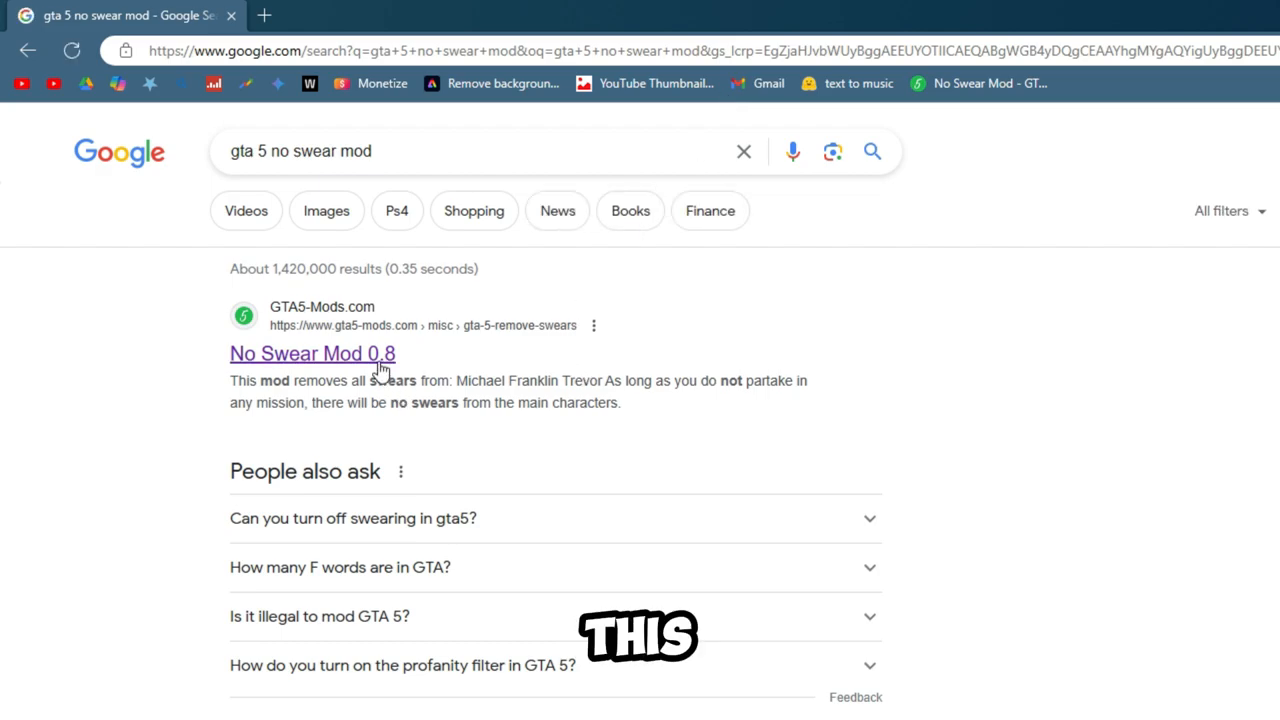
Download No Swear Mod 0.8 from its GTA5-Mods page
left_click(312, 352)
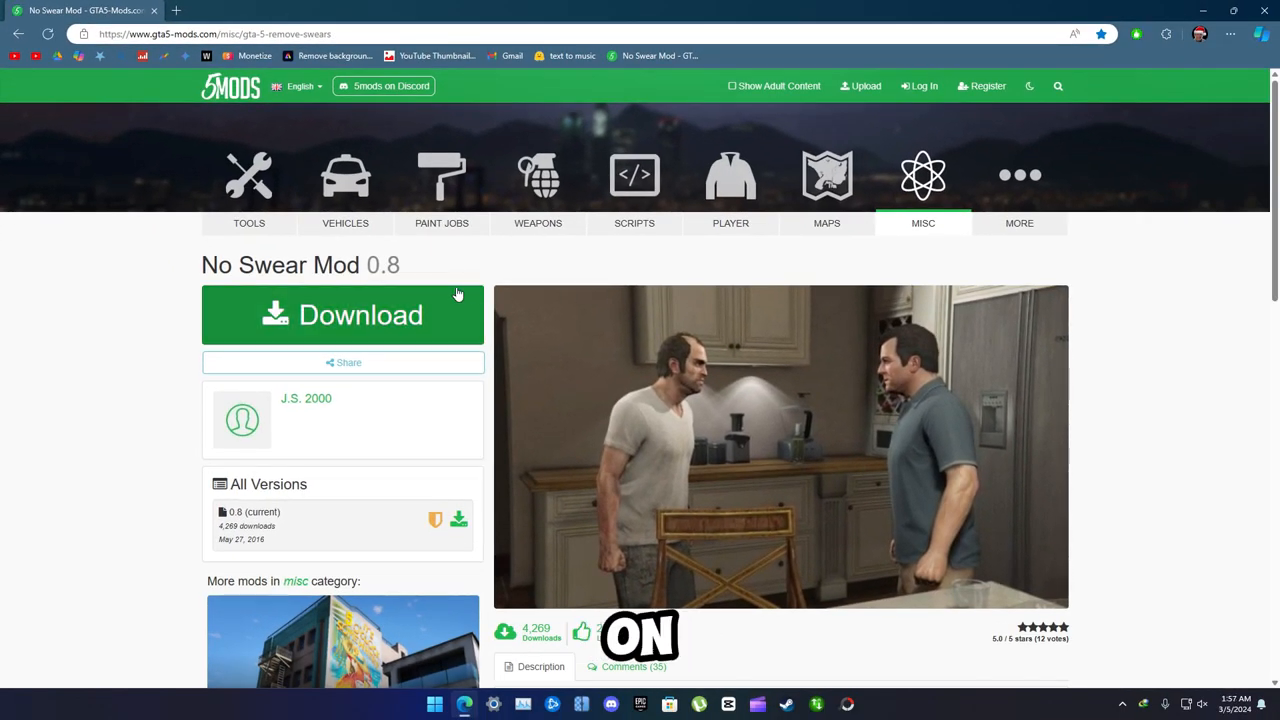
left_click(344, 316)
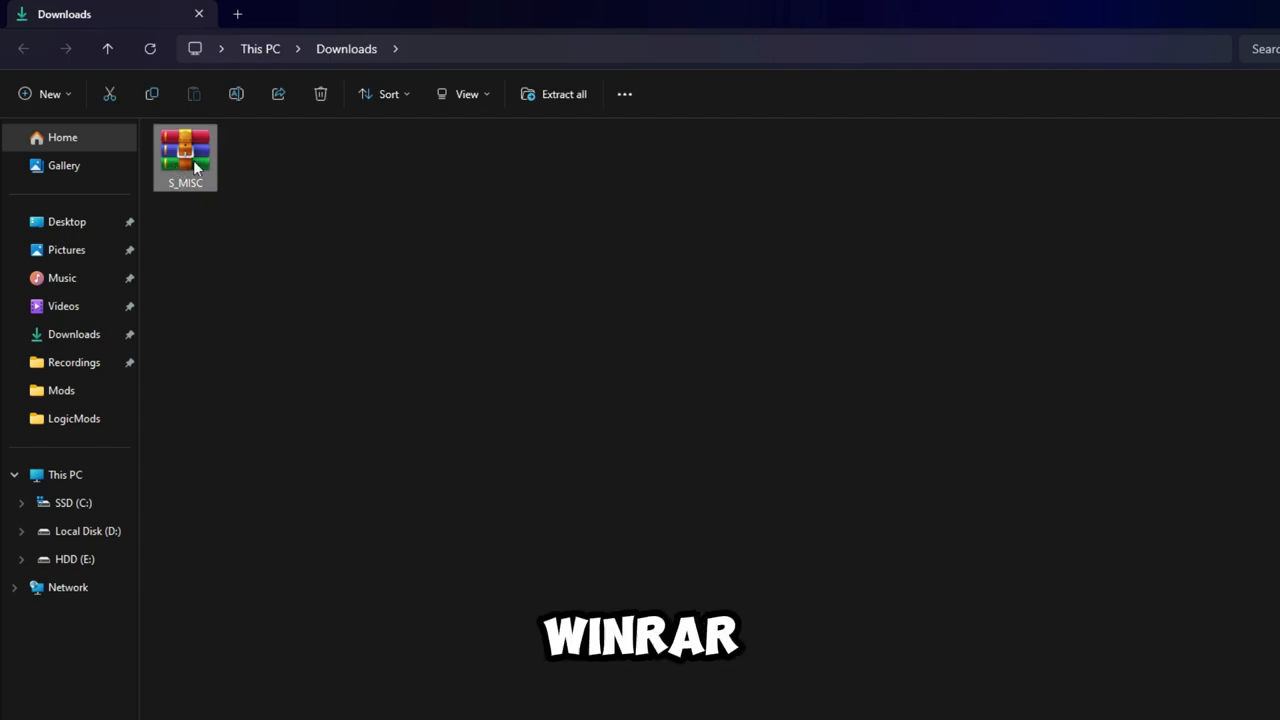
Extract the S_MISC archive in Downloads with WinRAR's Extract Here
right_click(184, 156)
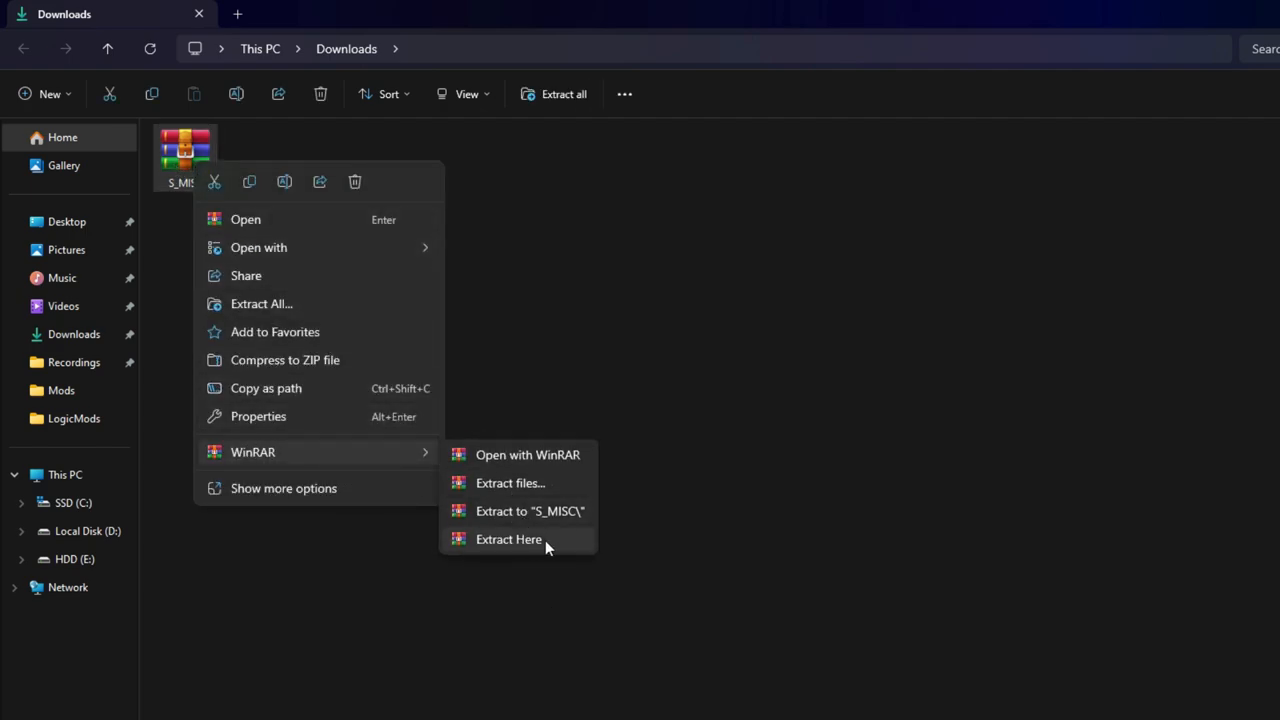
left_click(508, 540)
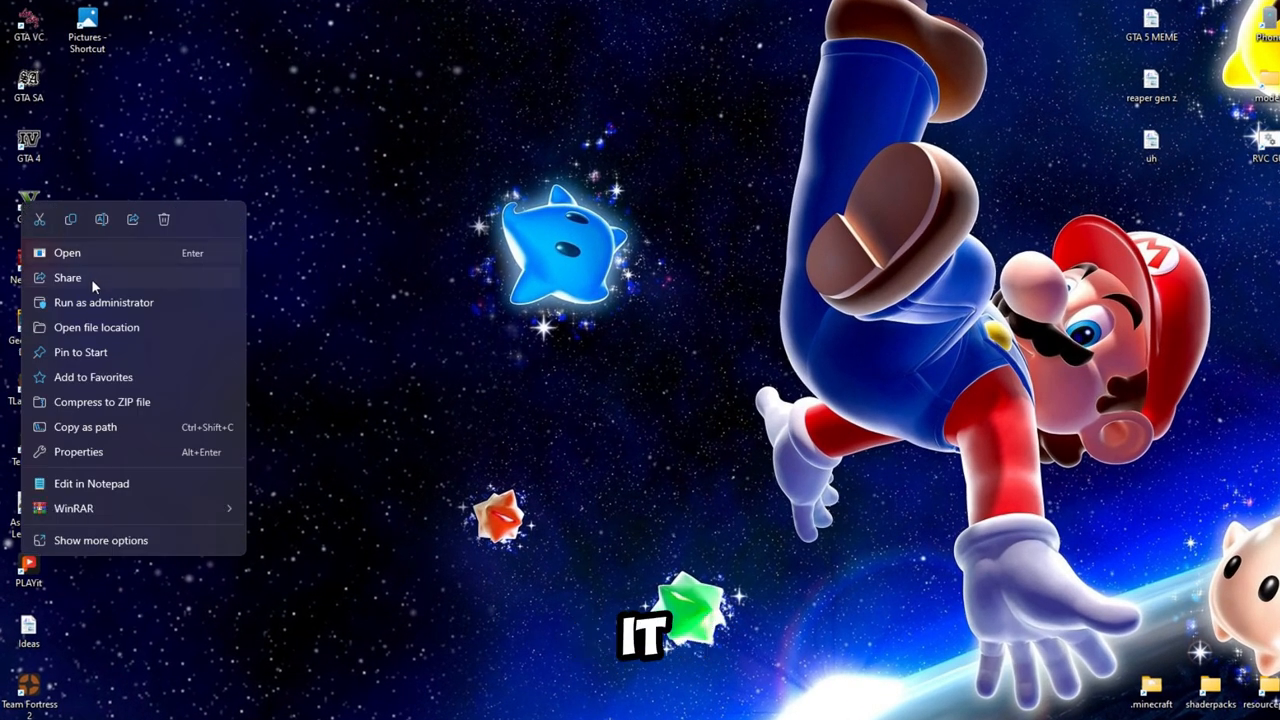
Navigate from the GTA 5 shortcut's file location into x64 > audio > sfx
left_click(96, 328)
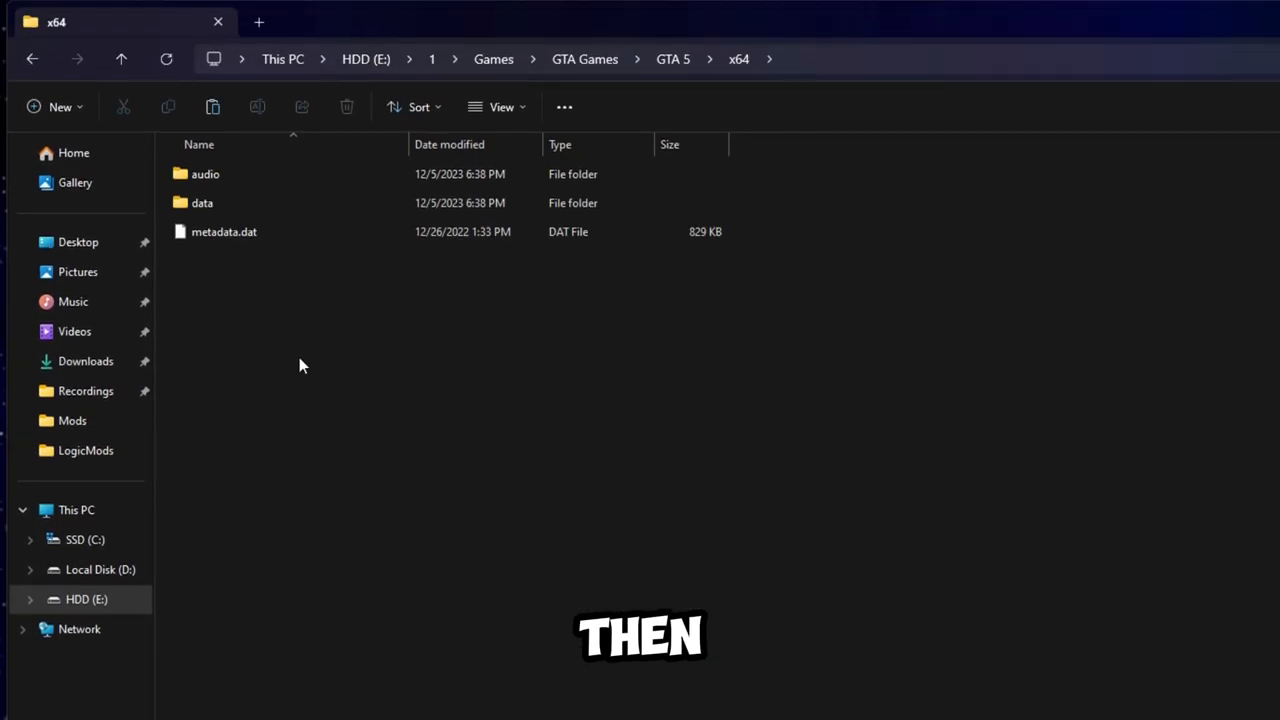
double_click(204, 172)
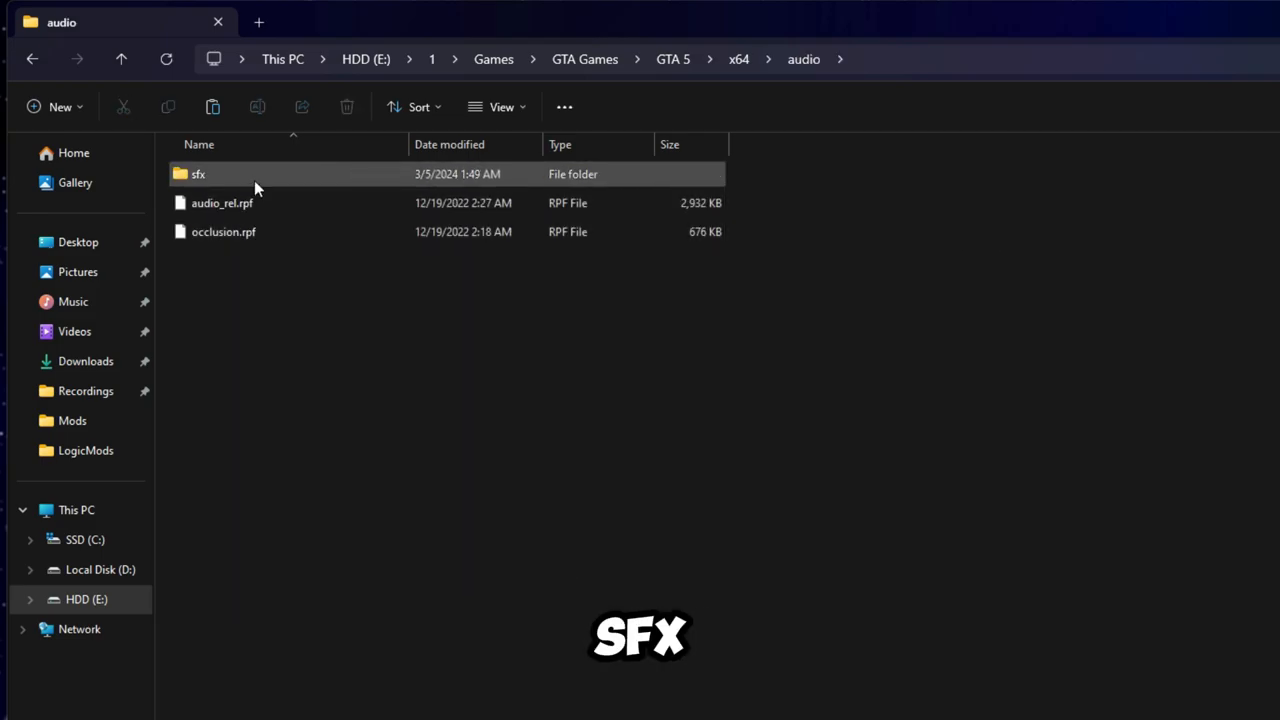
double_click(198, 174)
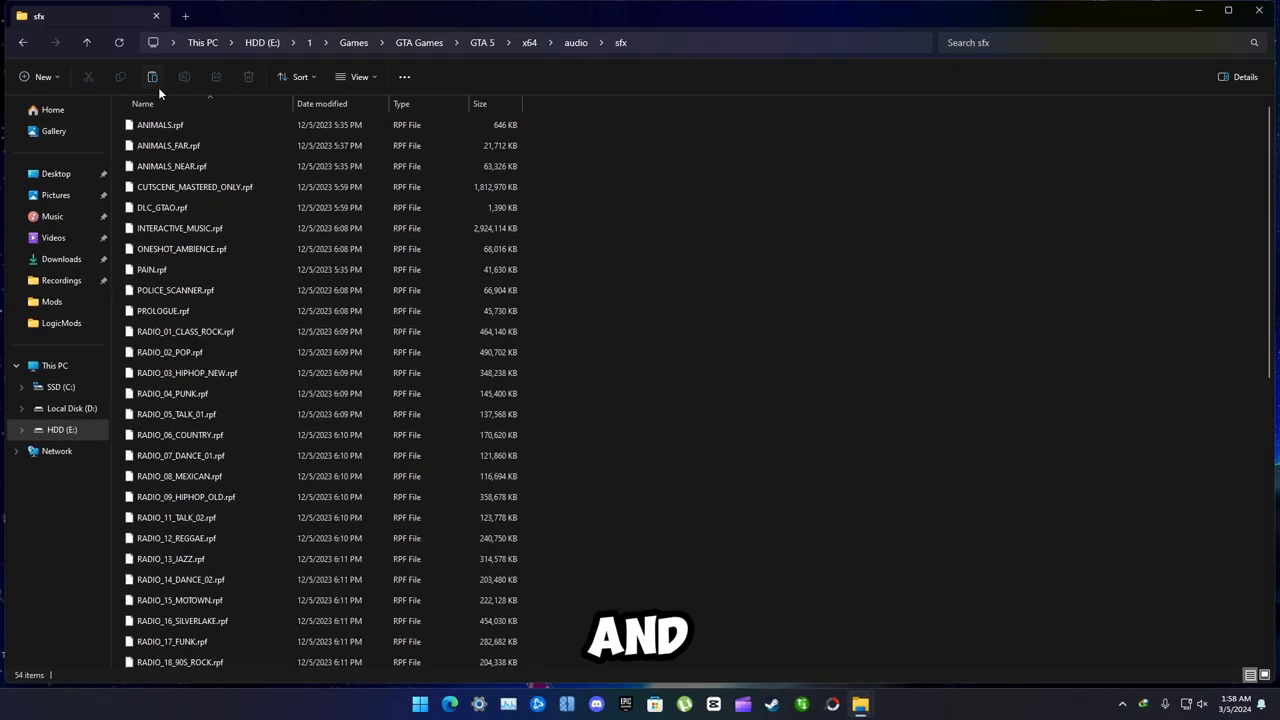